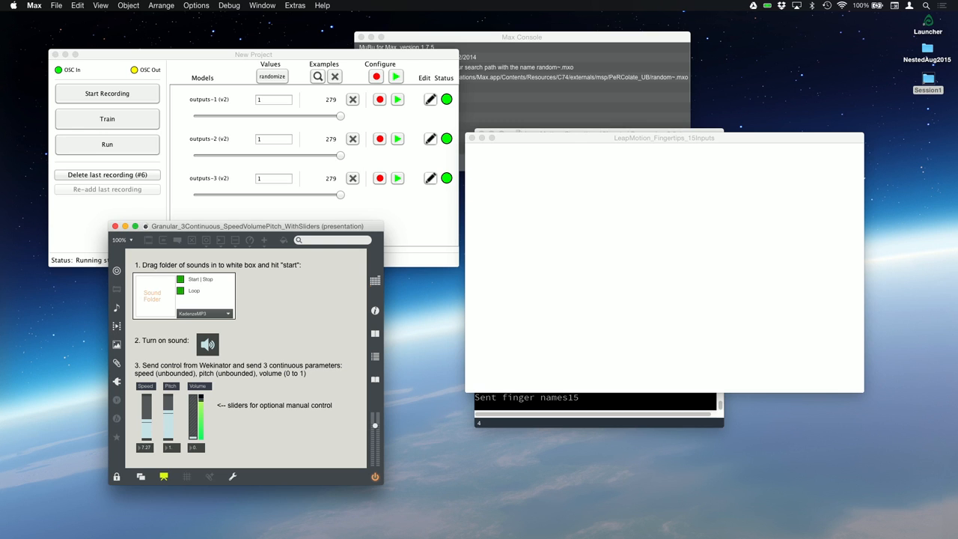
Run the trained models so live Leap Motion hand data drives speed and pitch, then stop
{"action": "left_click_drag", "start_coordinate": [145, 427], "coordinate": [145, 401]}
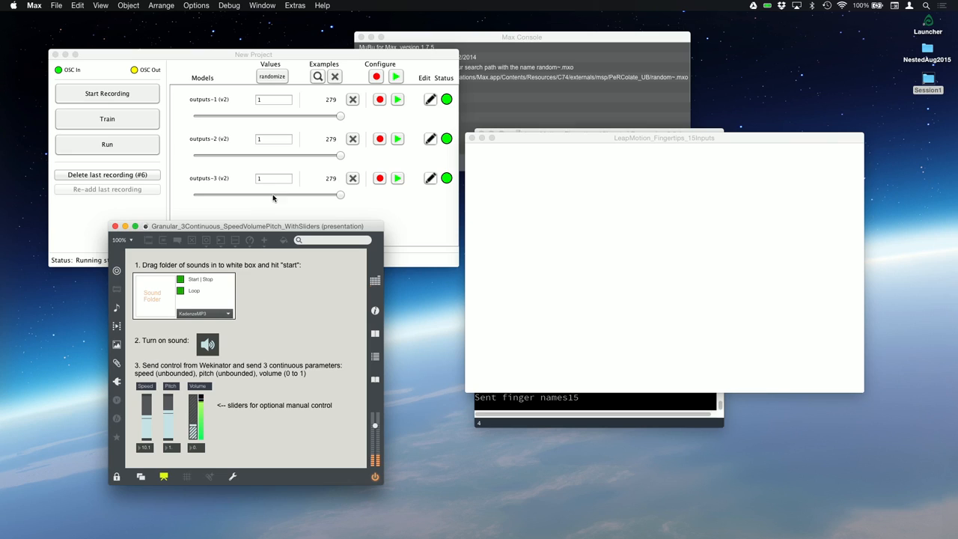
{"action": "left_click", "coordinate": [107, 144]}
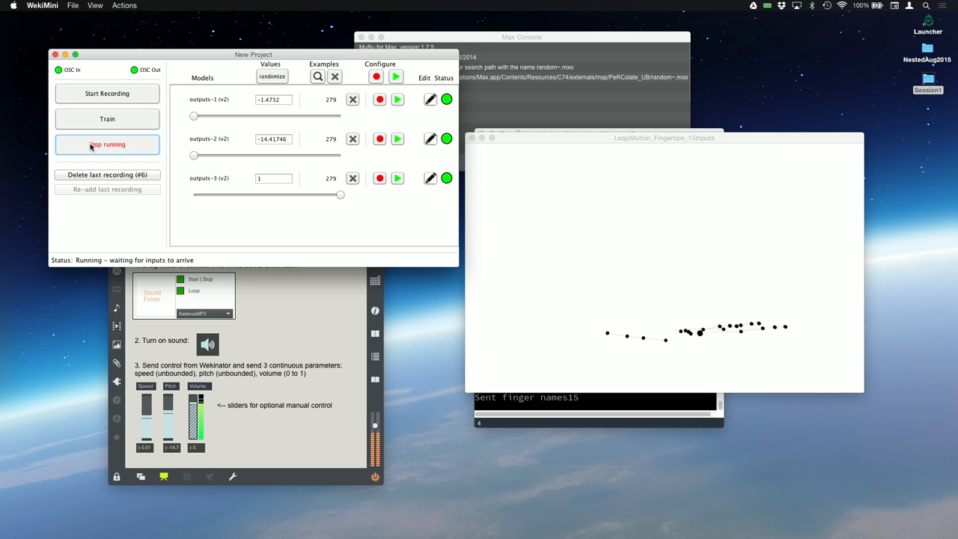
{"action": "left_click", "coordinate": [107, 143]}
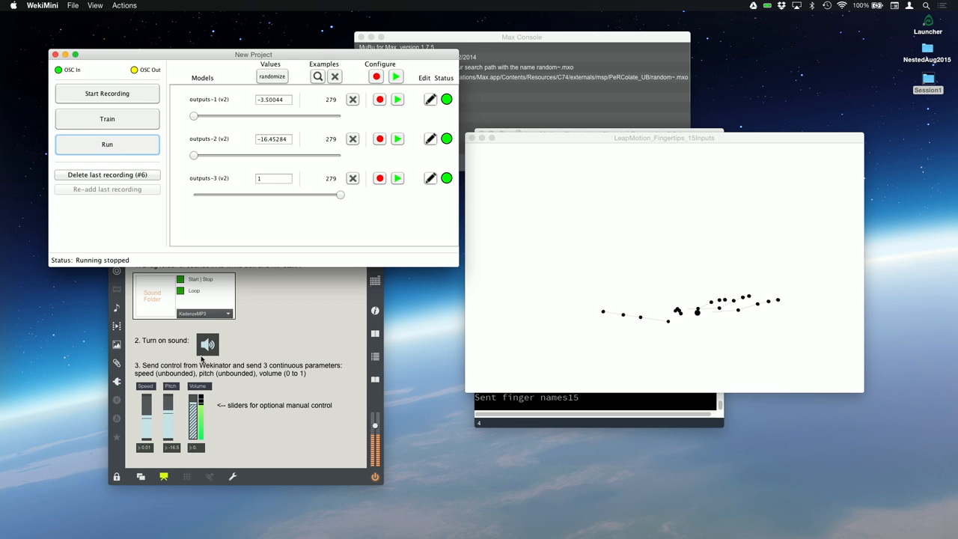